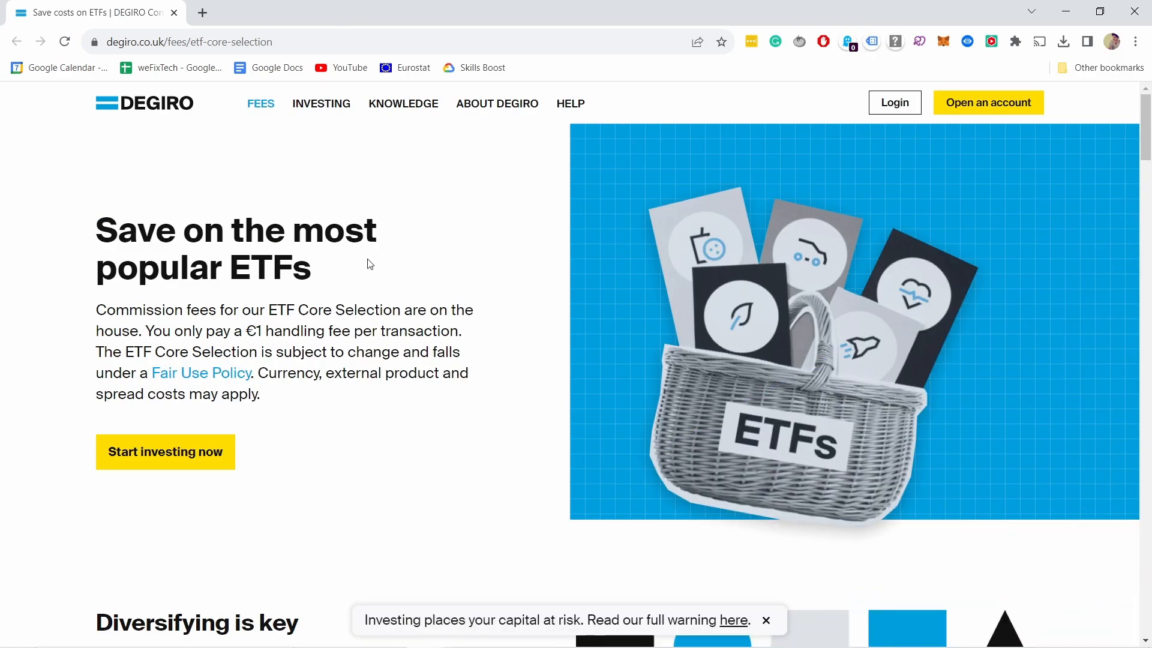
mouse_move(413, 271)
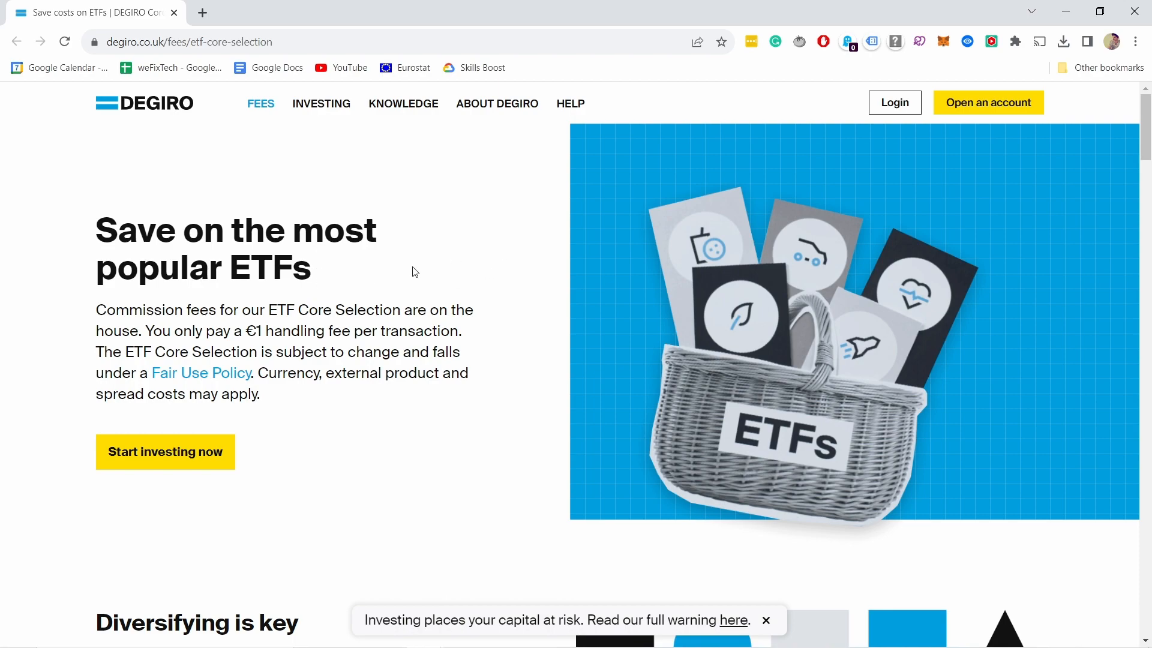
Open the Account statement from the Inbox to see the cash sweep, Nokia dividend and tax
scroll(down, 3)
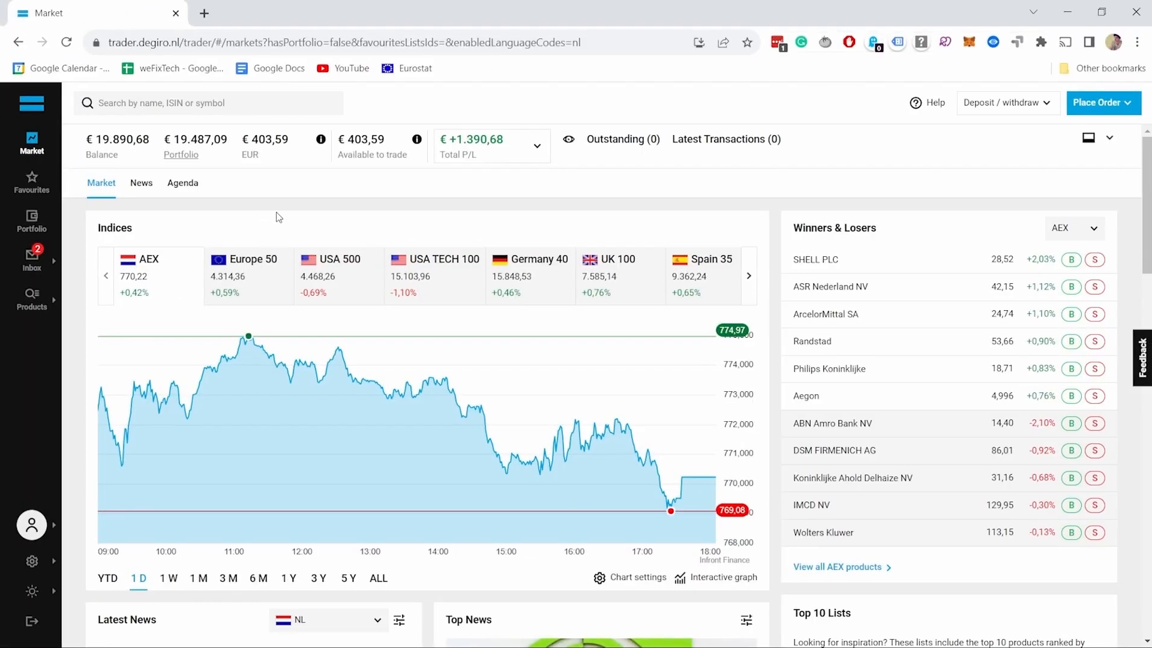
click(31, 257)
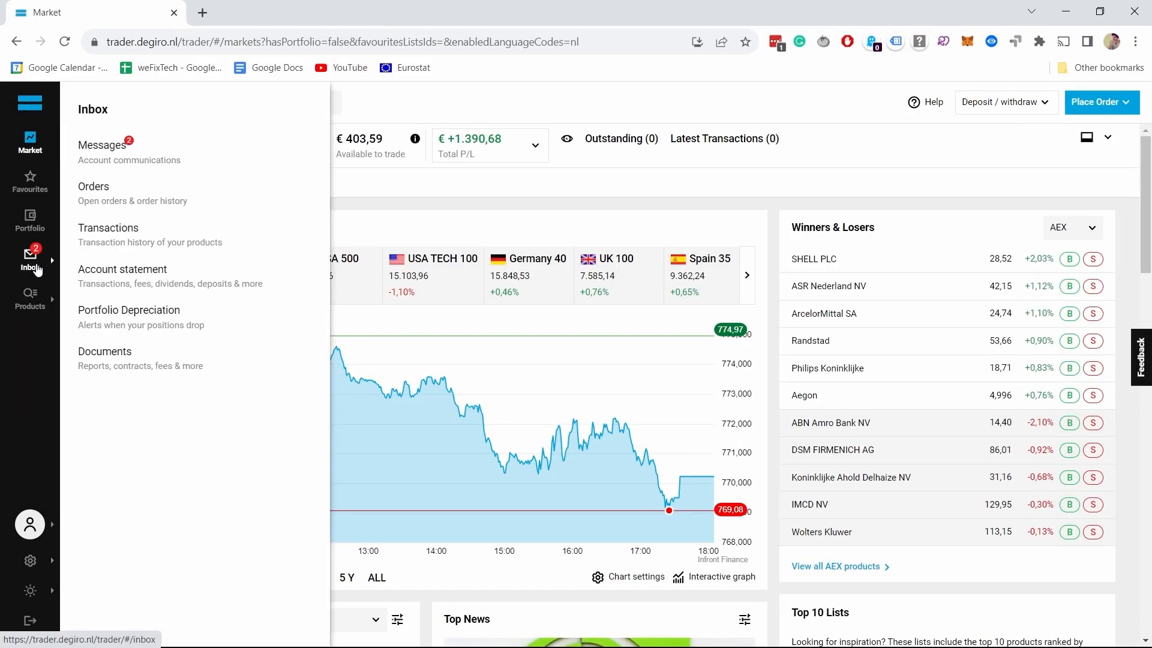
click(123, 269)
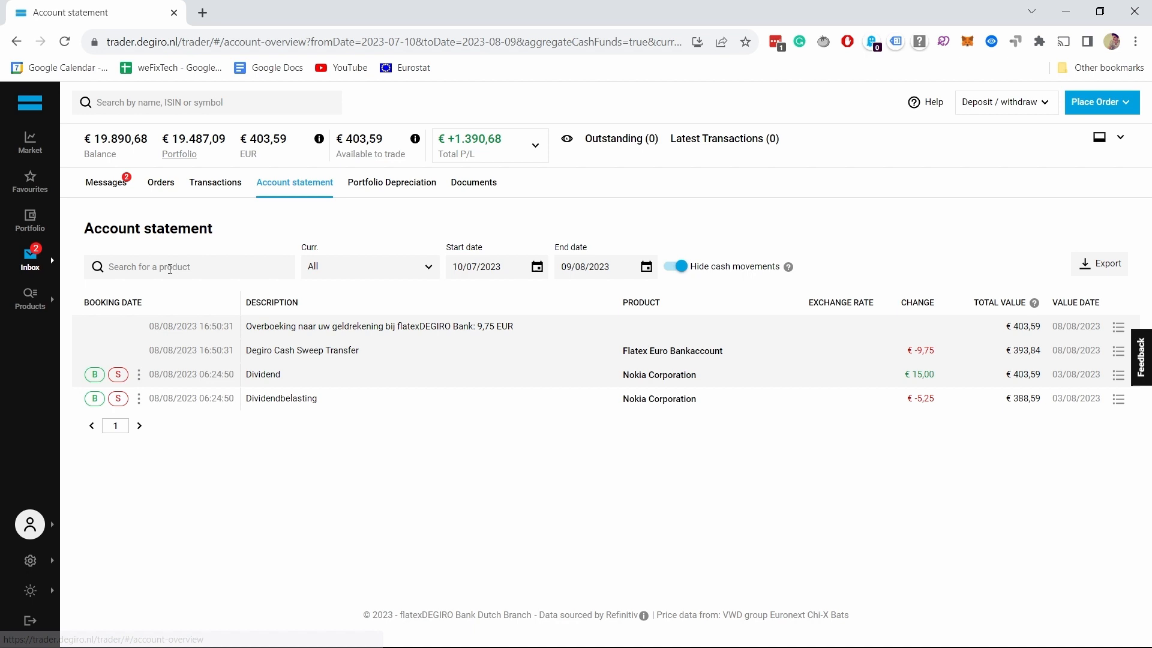
mouse_move(791, 351)
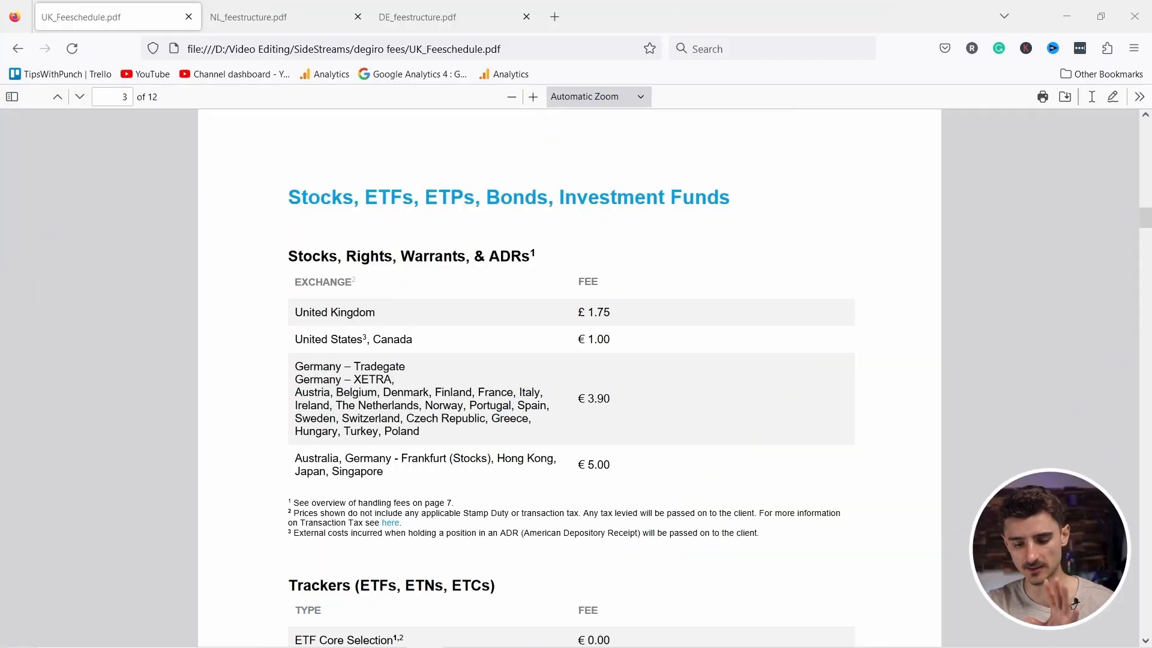
mouse_move(258, 424)
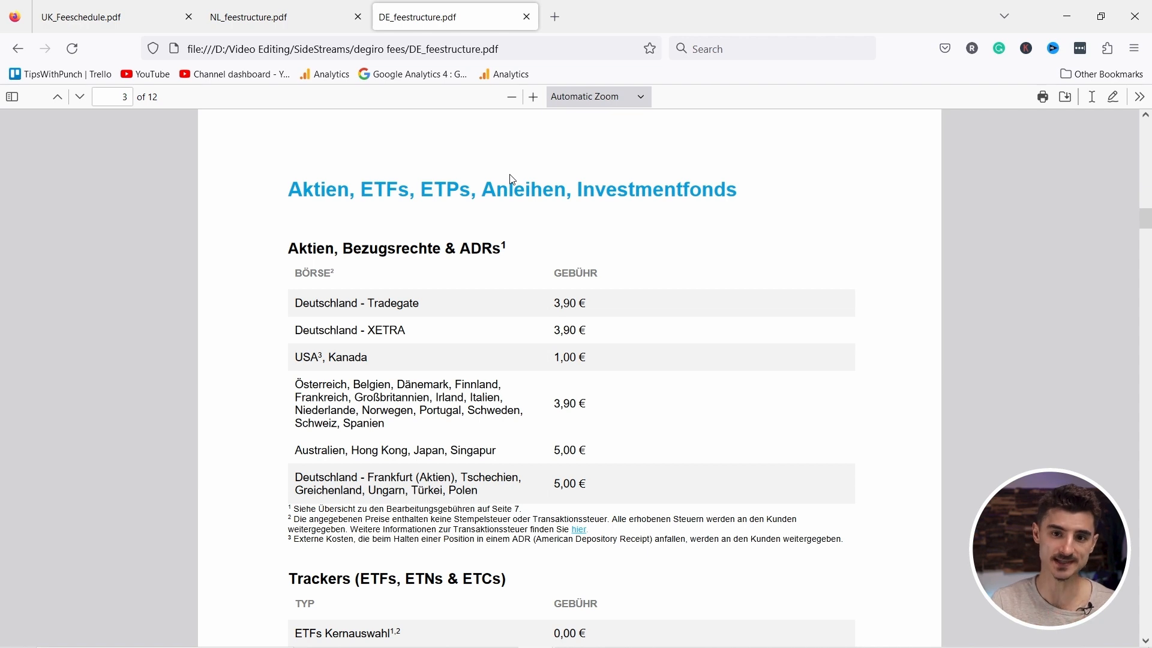
mouse_move(527, 307)
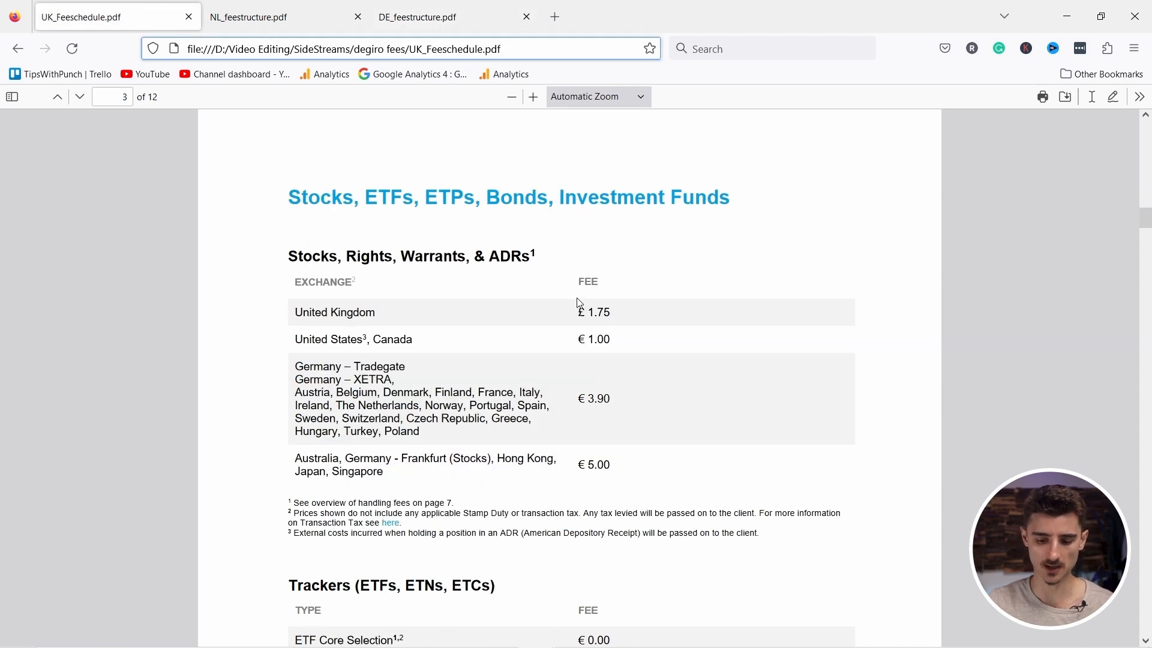
mouse_move(434, 263)
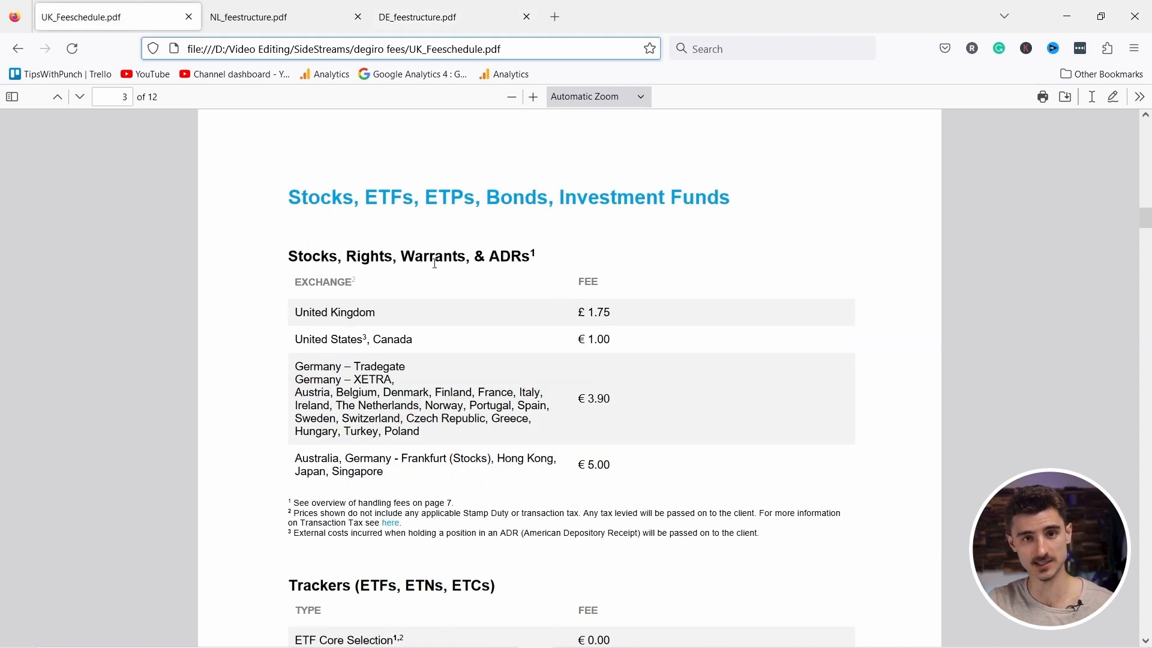
Return to the UK schedule to view Trackers fees: ETF Core Selection €0.00, Worldwide €2.00
scroll(down, 3)
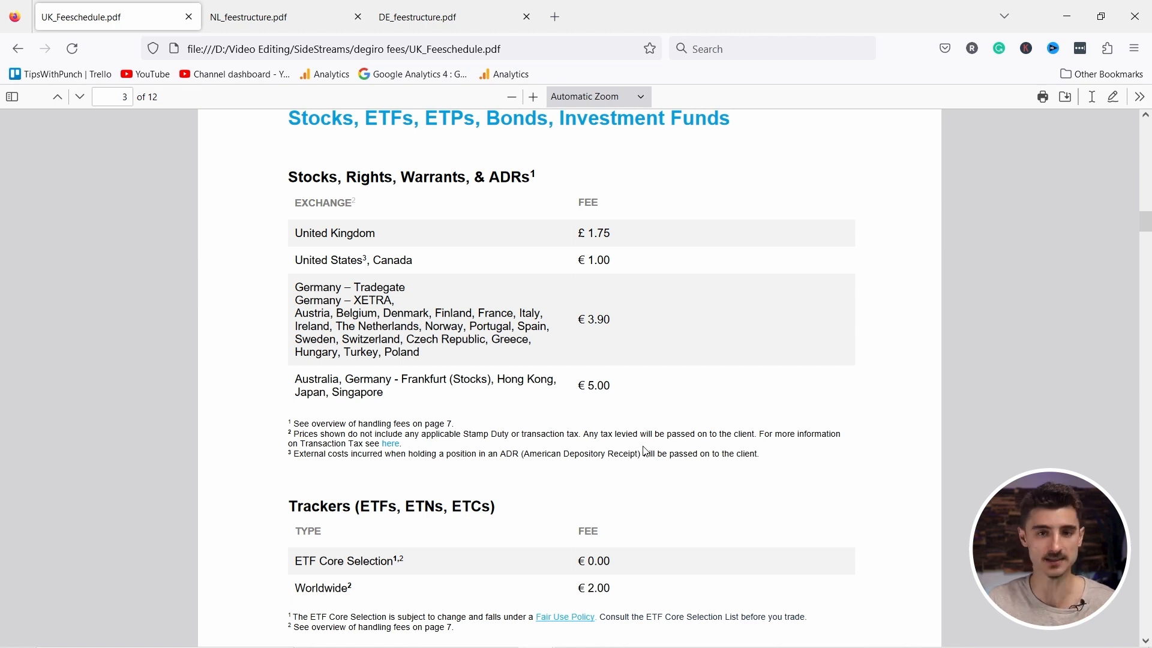
mouse_move(565, 422)
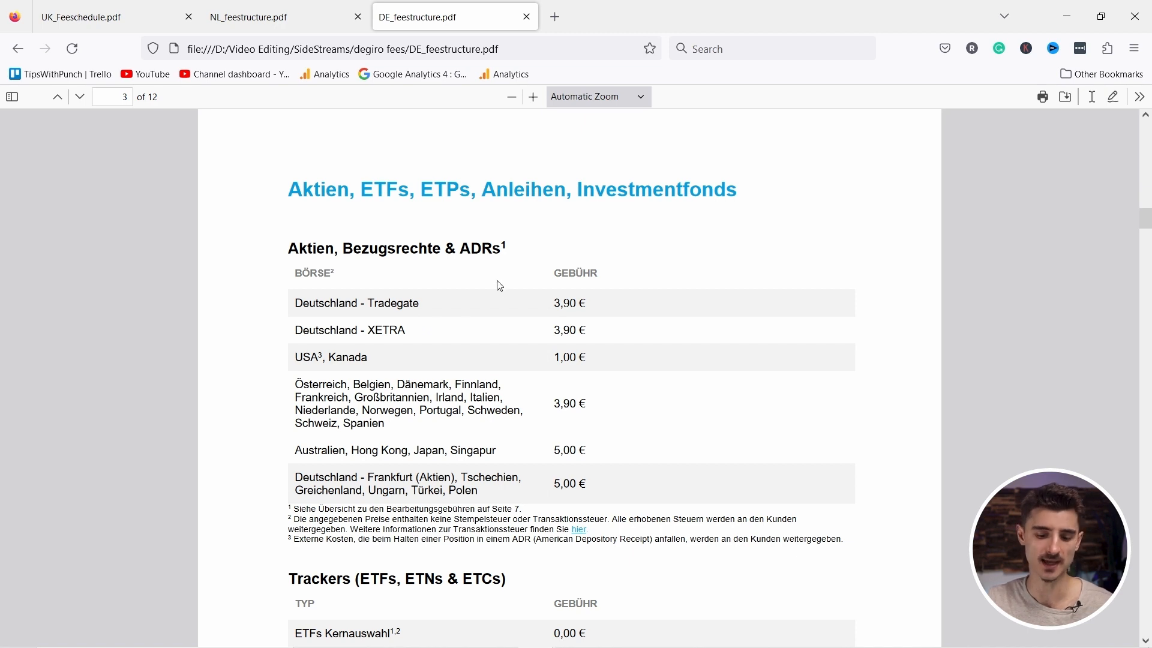
mouse_move(613, 286)
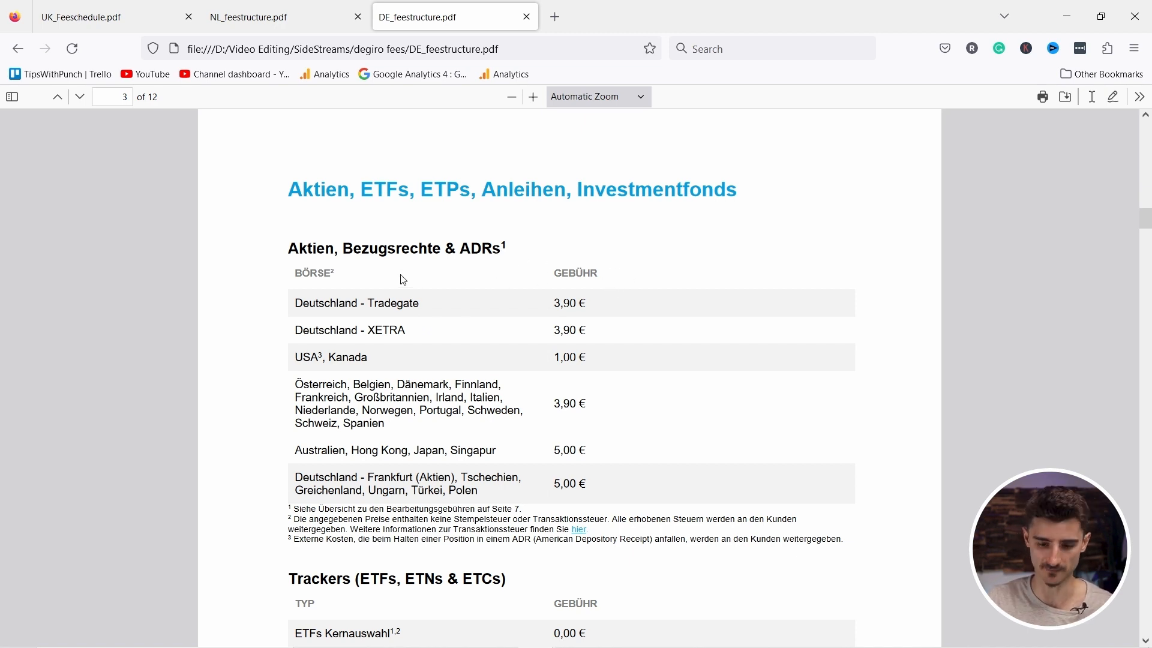
click(110, 17)
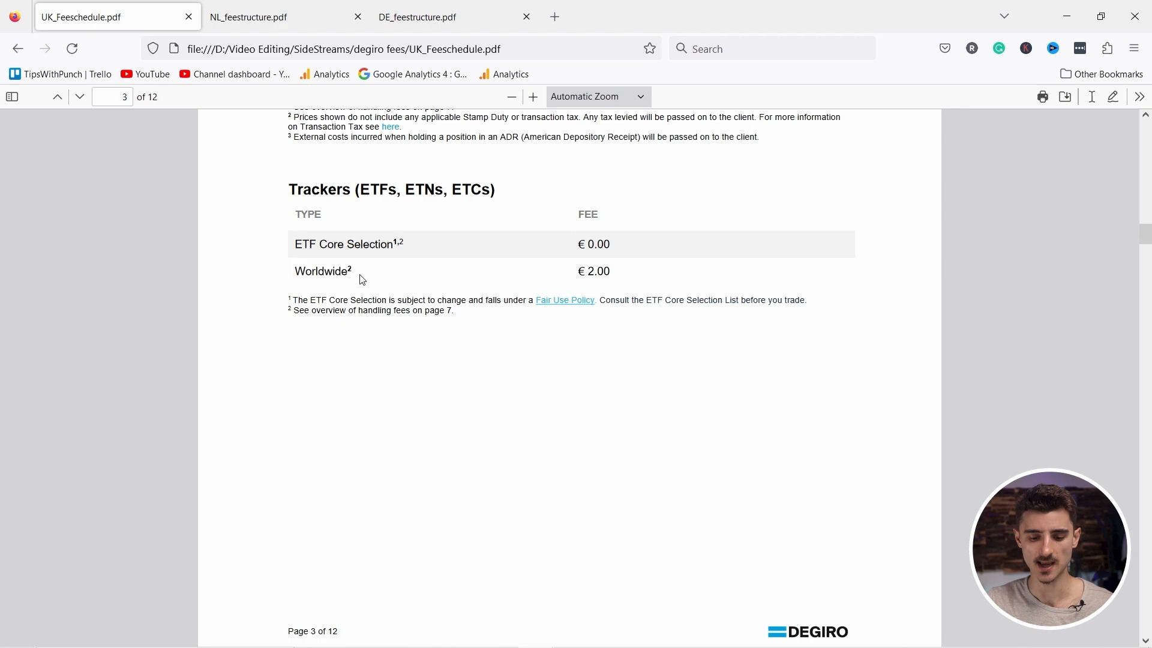
mouse_move(419, 258)
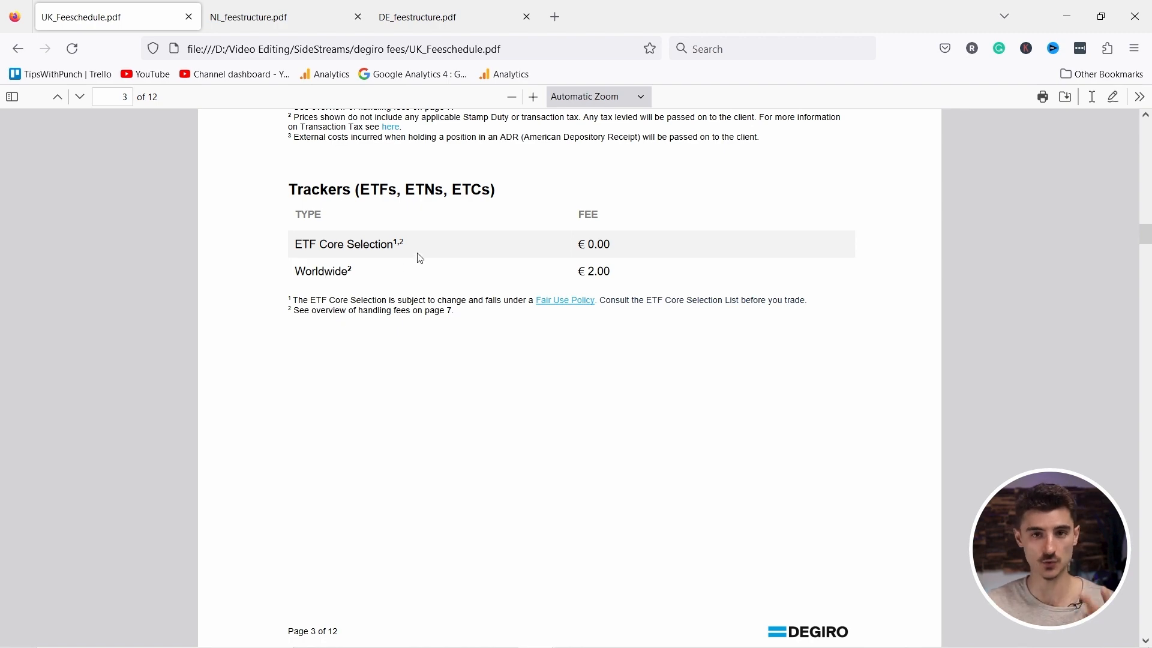
Scroll the UK fee schedule to page 4 with investment fund and leveraged product fees
scroll(down, 3)
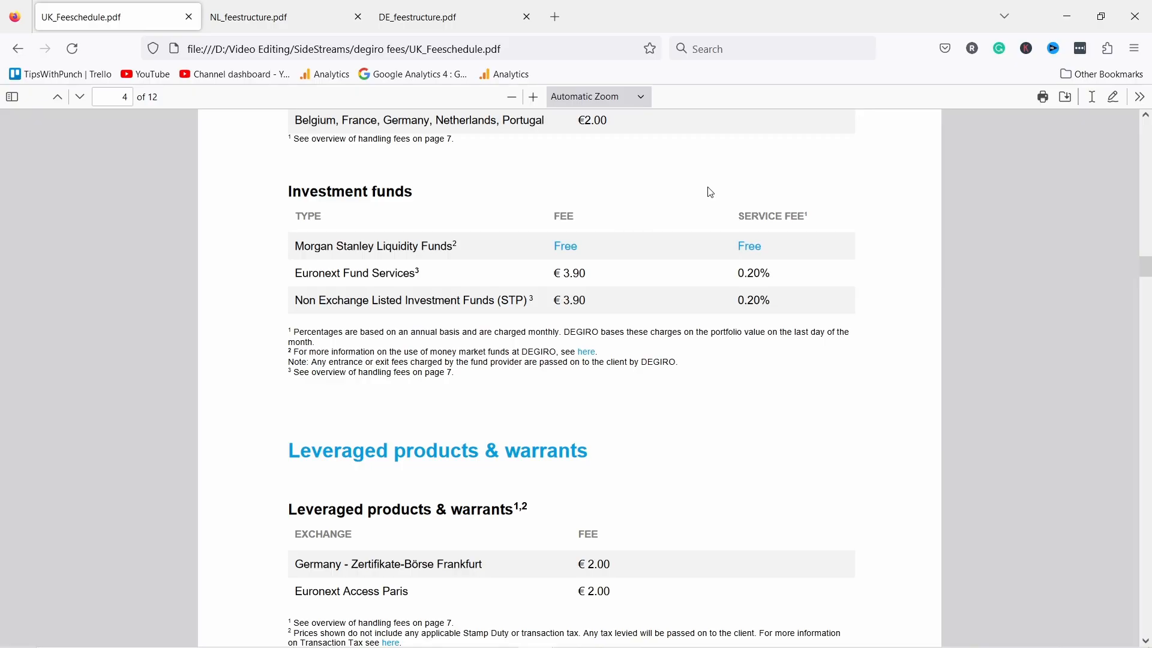
mouse_move(616, 305)
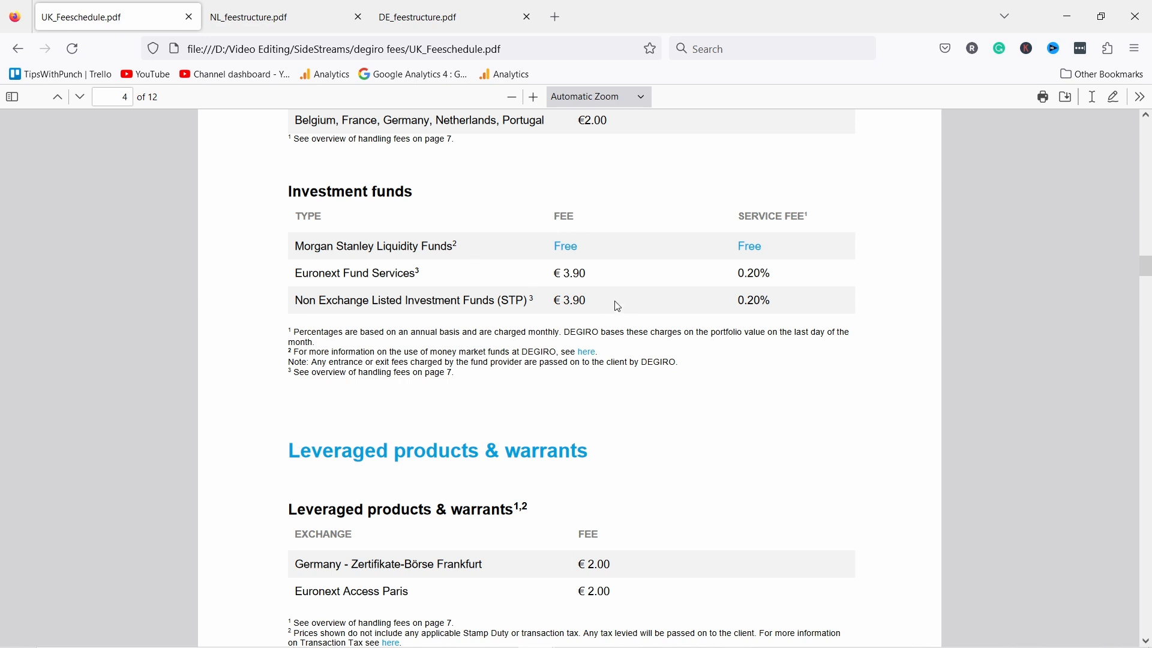
mouse_move(726, 297)
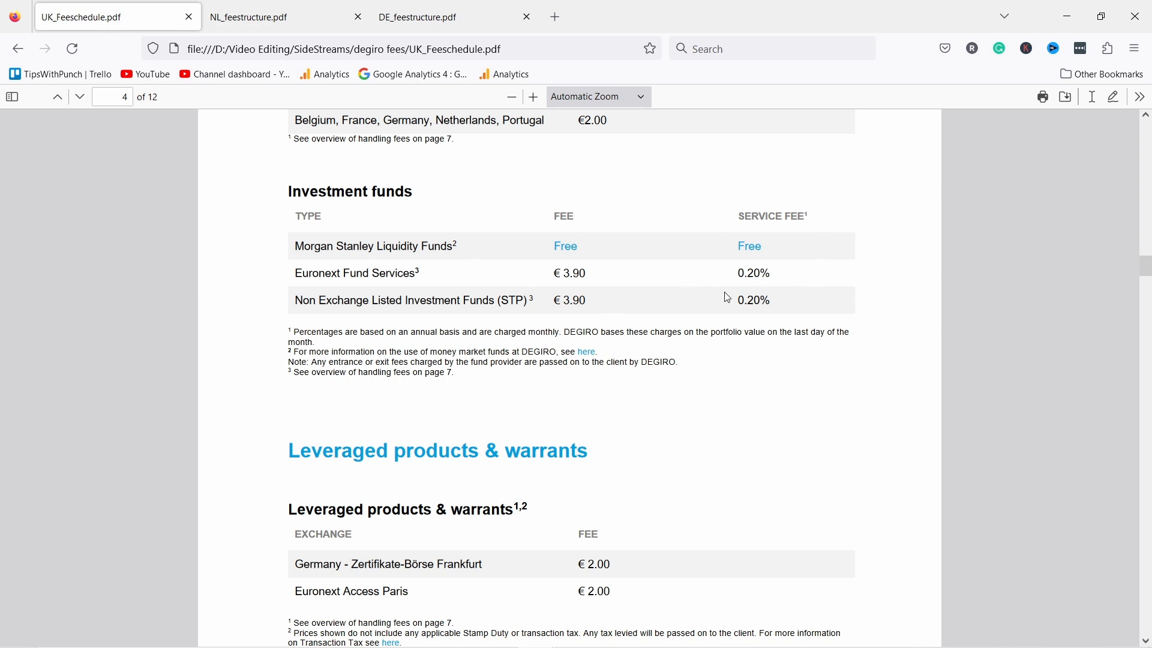
mouse_move(778, 263)
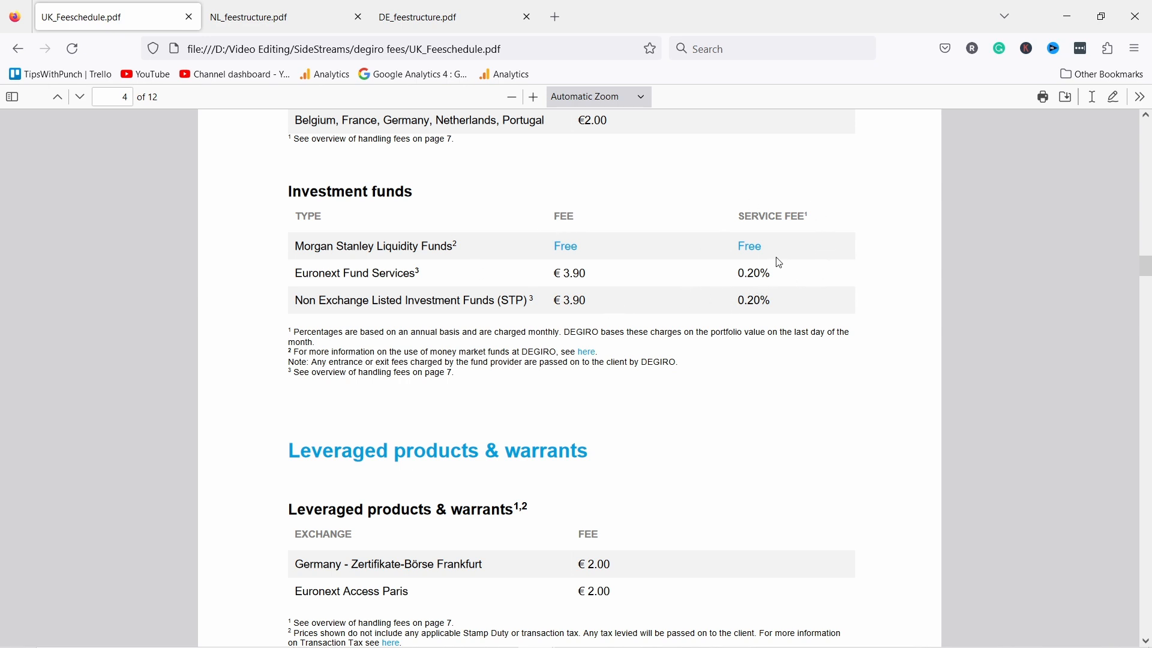
mouse_move(474, 228)
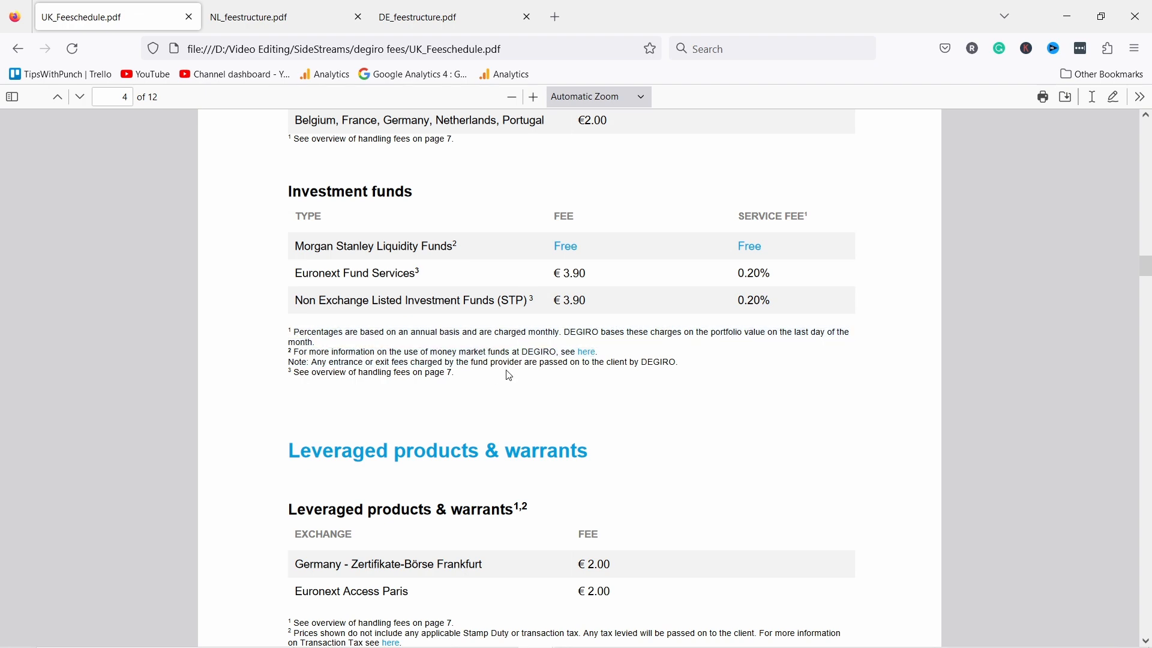
mouse_move(526, 334)
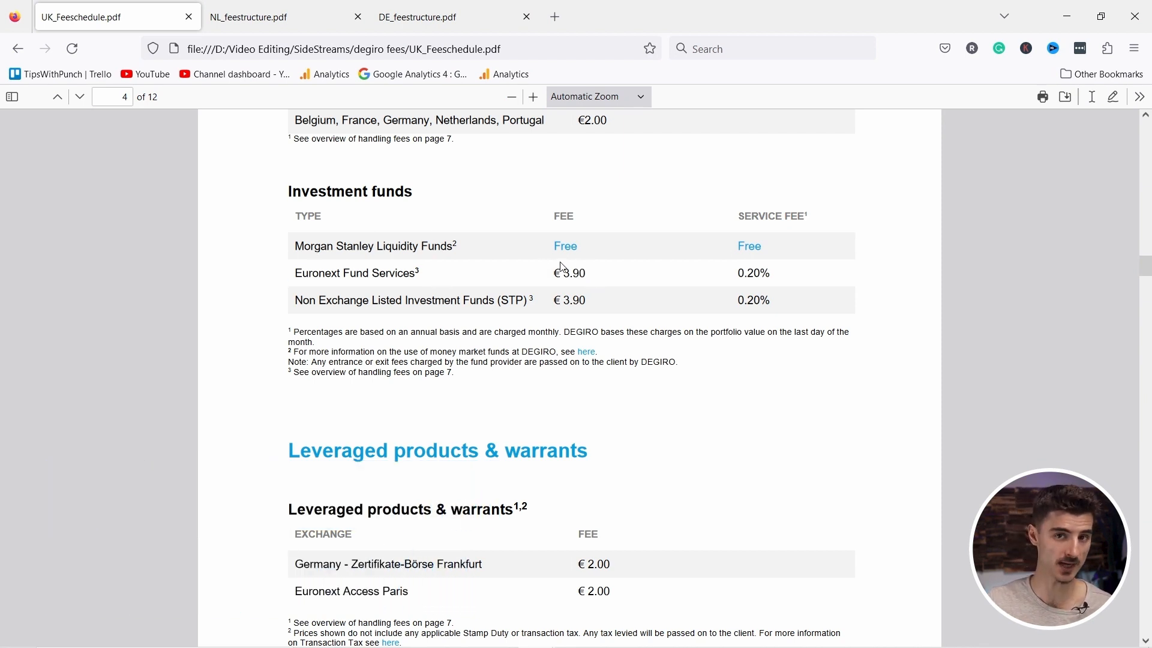
mouse_move(764, 287)
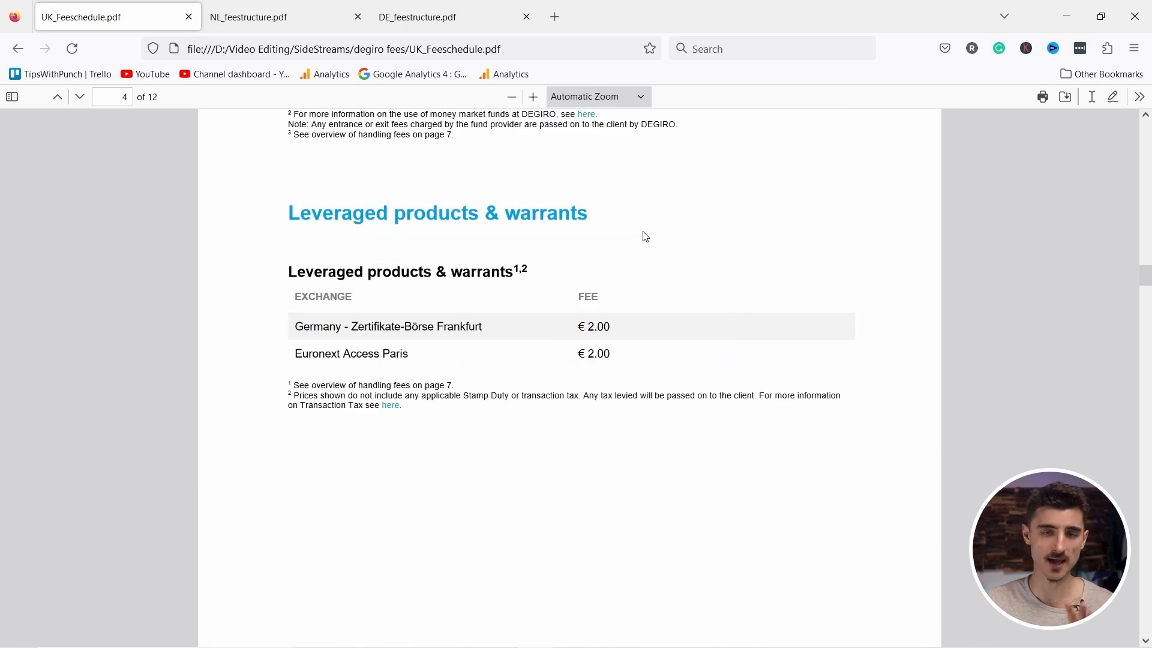
mouse_move(438, 304)
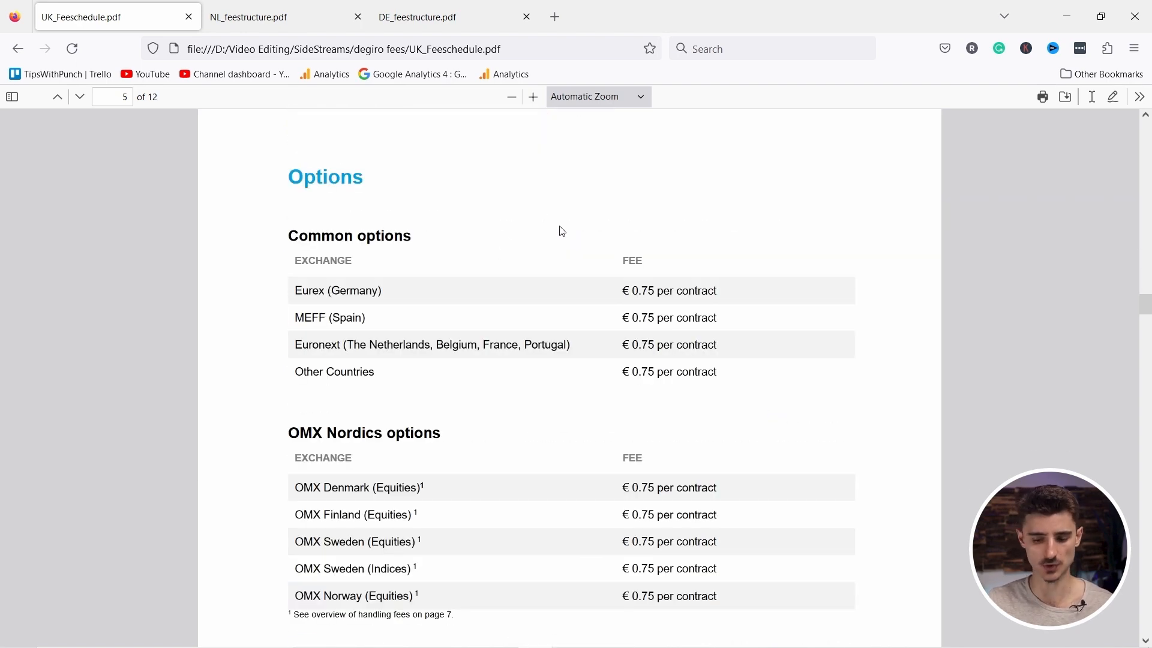
mouse_move(642, 226)
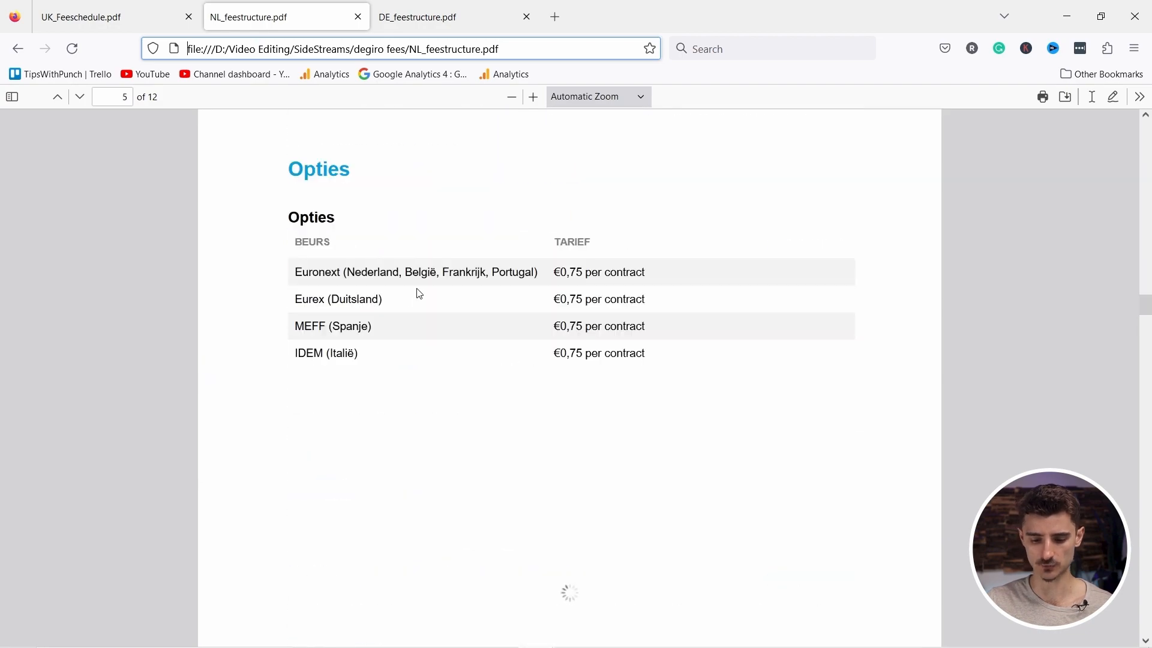
Scroll the Dutch fee structure to page 6 showing the Futures and US futures tables
scroll(down, 3)
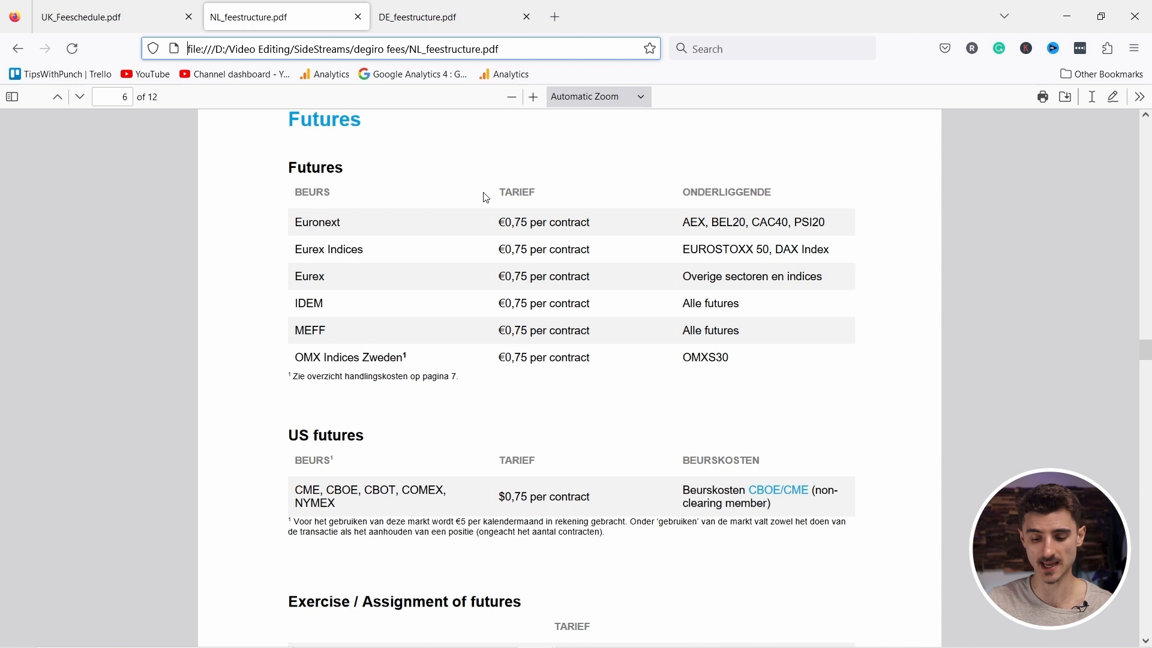
mouse_move(379, 189)
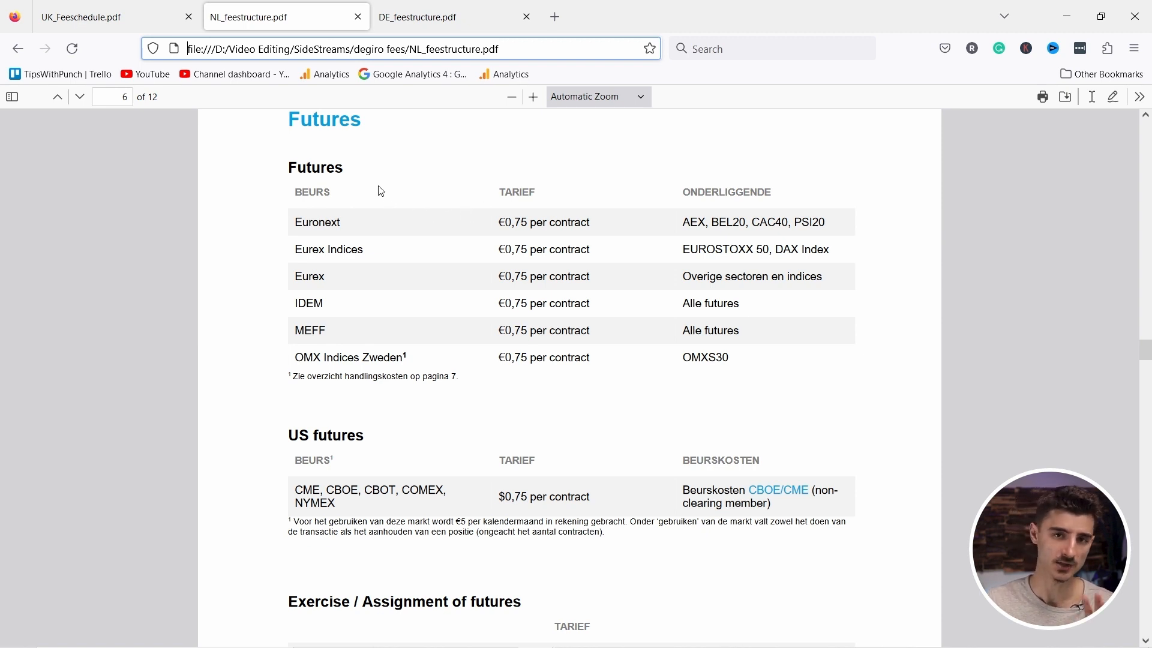
mouse_move(385, 188)
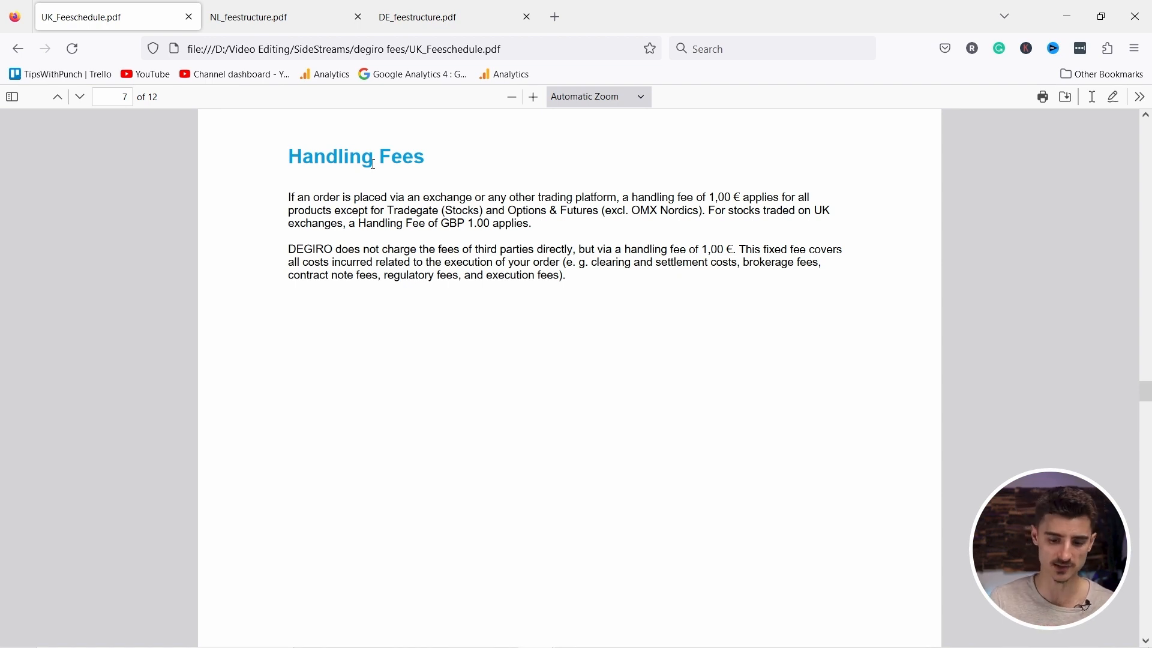
Scroll the UK fee schedule to page 8 showing short stock fees and GBP debit rates
scroll(down, 3)
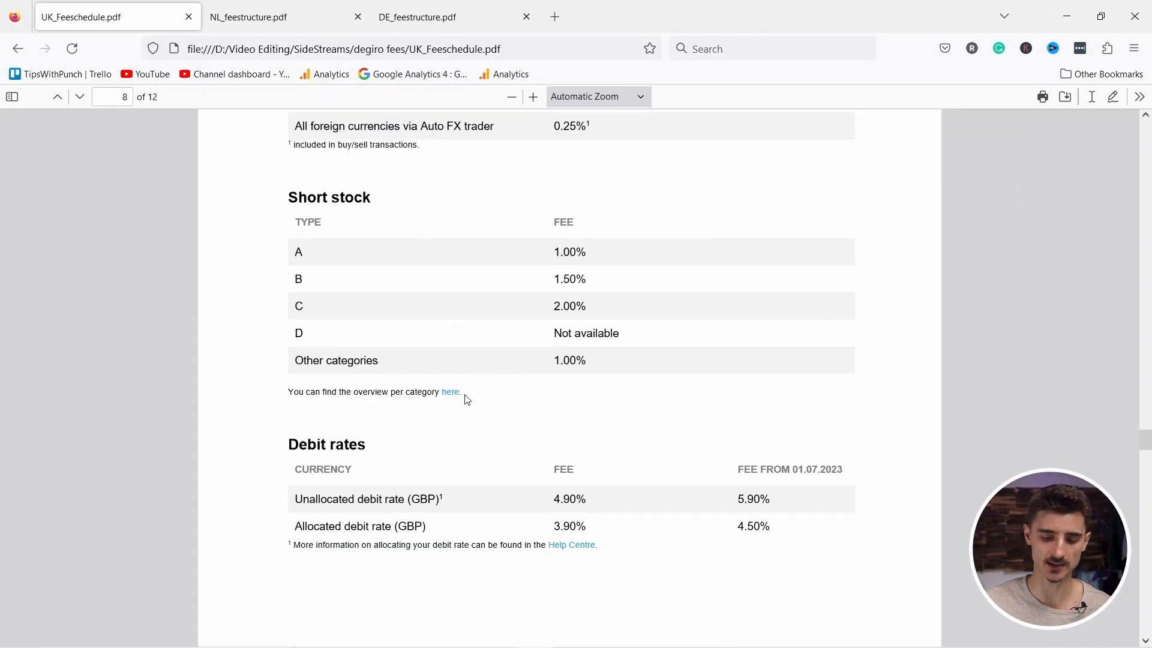
mouse_move(634, 265)
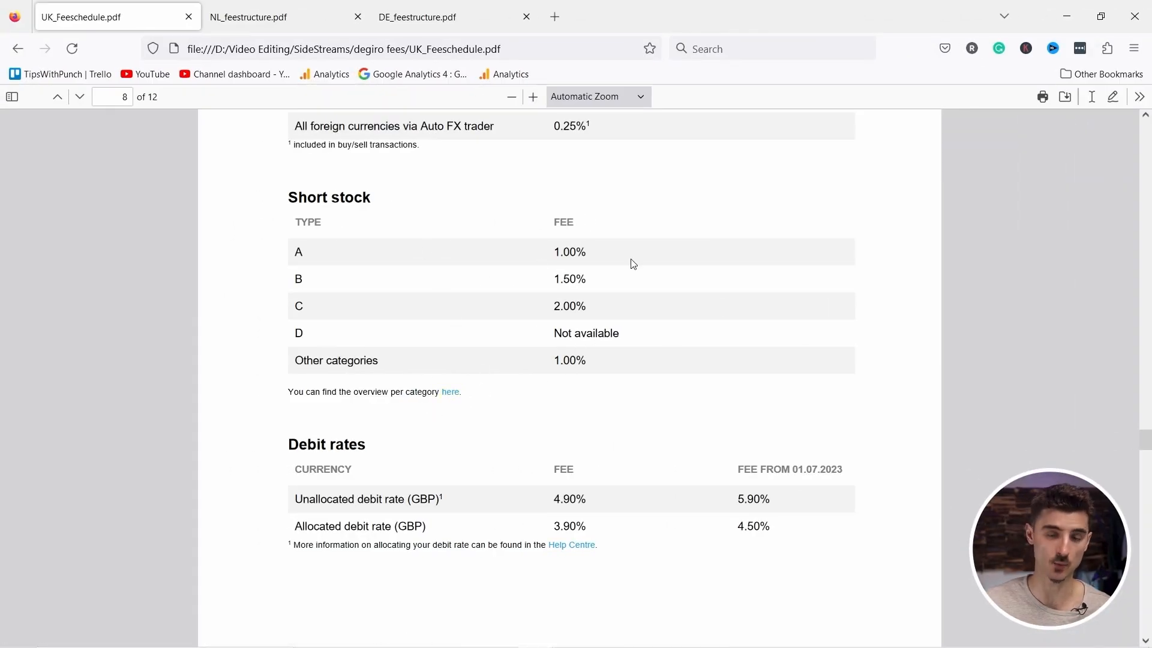
mouse_move(490, 311)
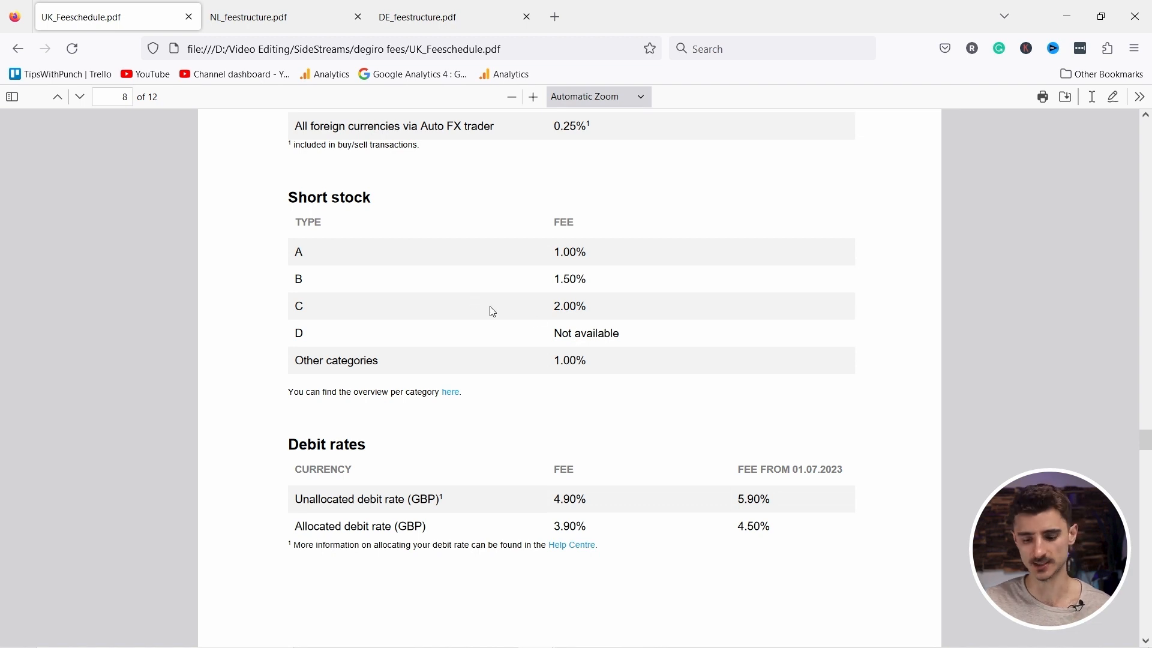
Scroll past Debit rates to page 9's real-time price feed fees table
scroll(down, 3)
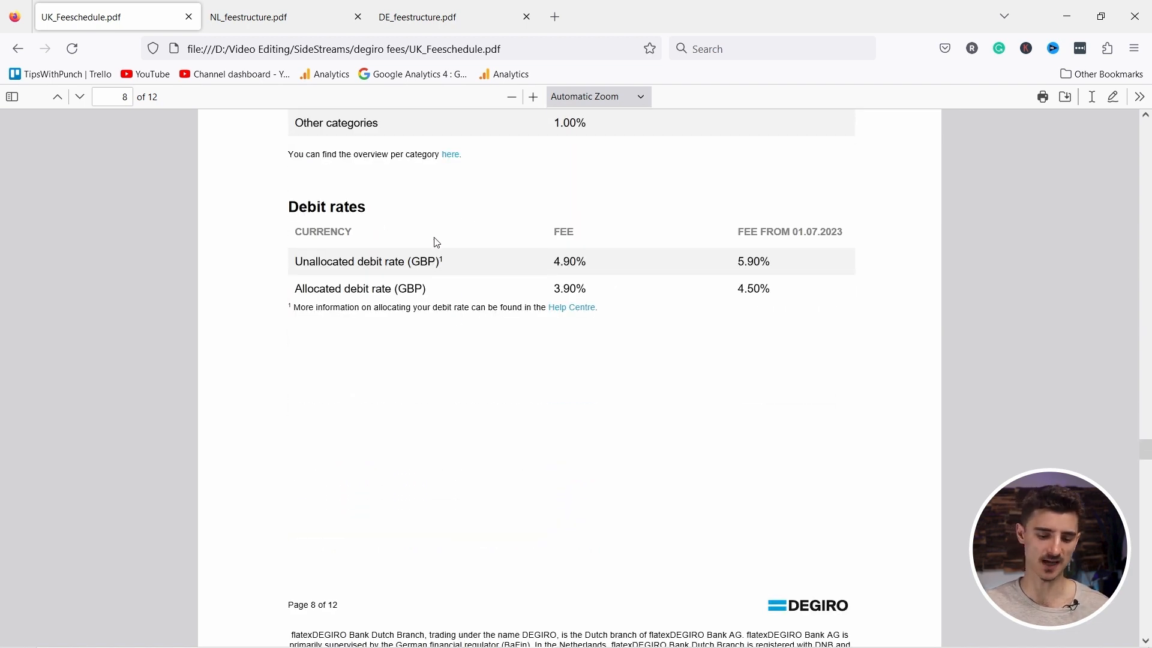
mouse_move(452, 245)
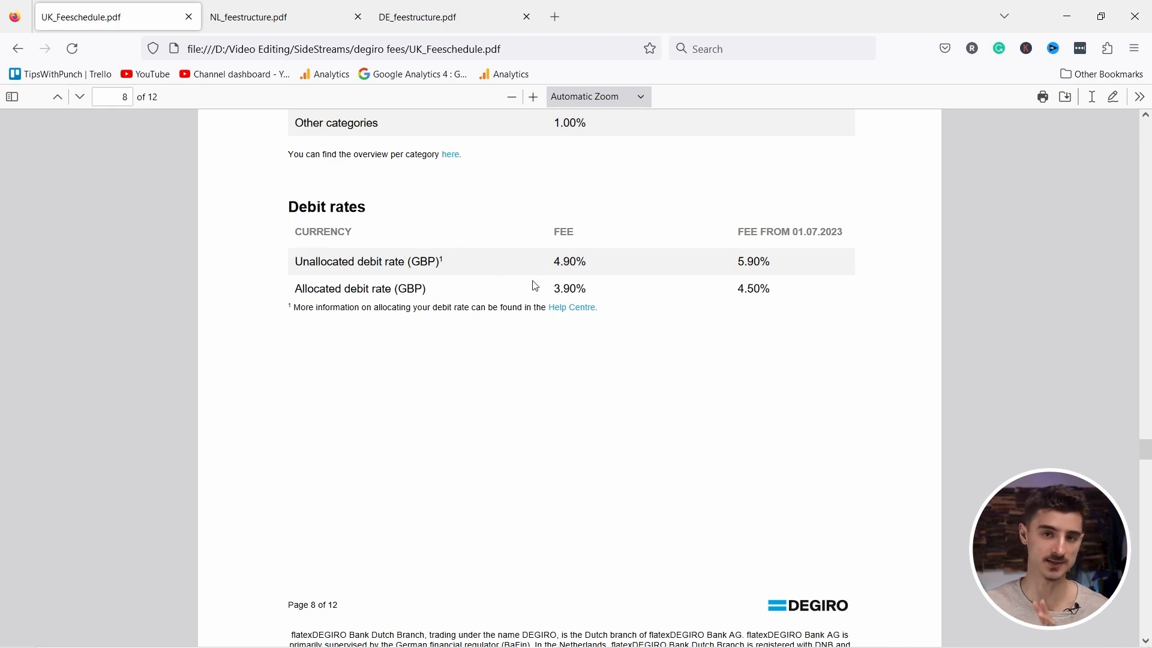
scroll(down, 3)
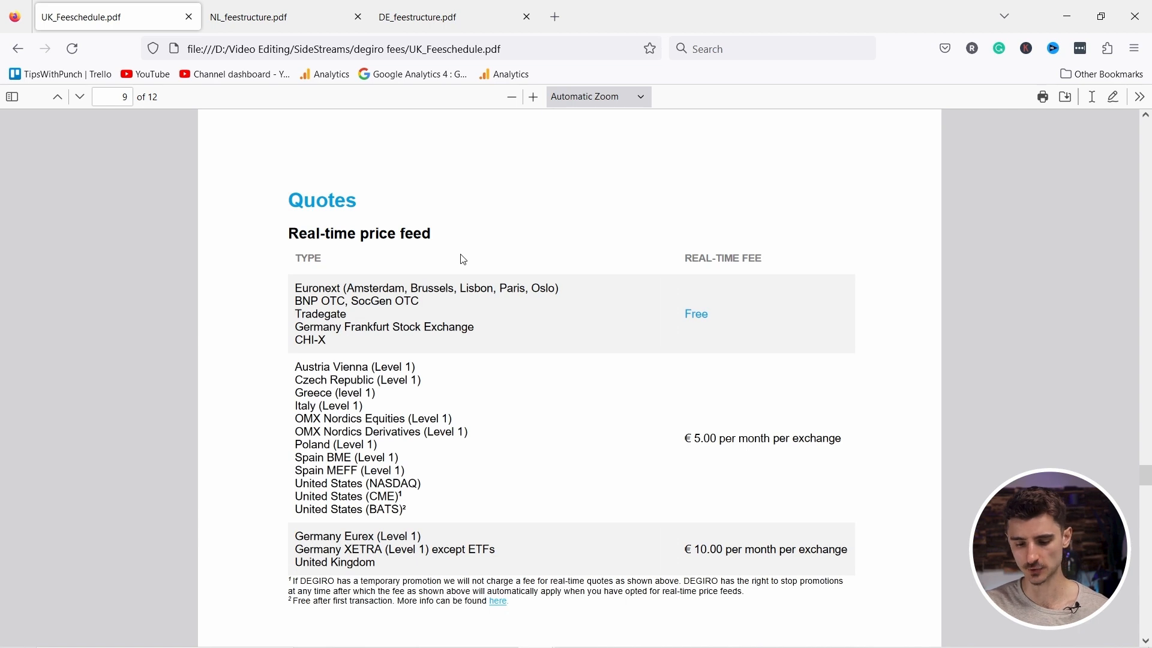
Scroll from Quotes to page 10 with the exchange connection fee and extra services
scroll(down, 3)
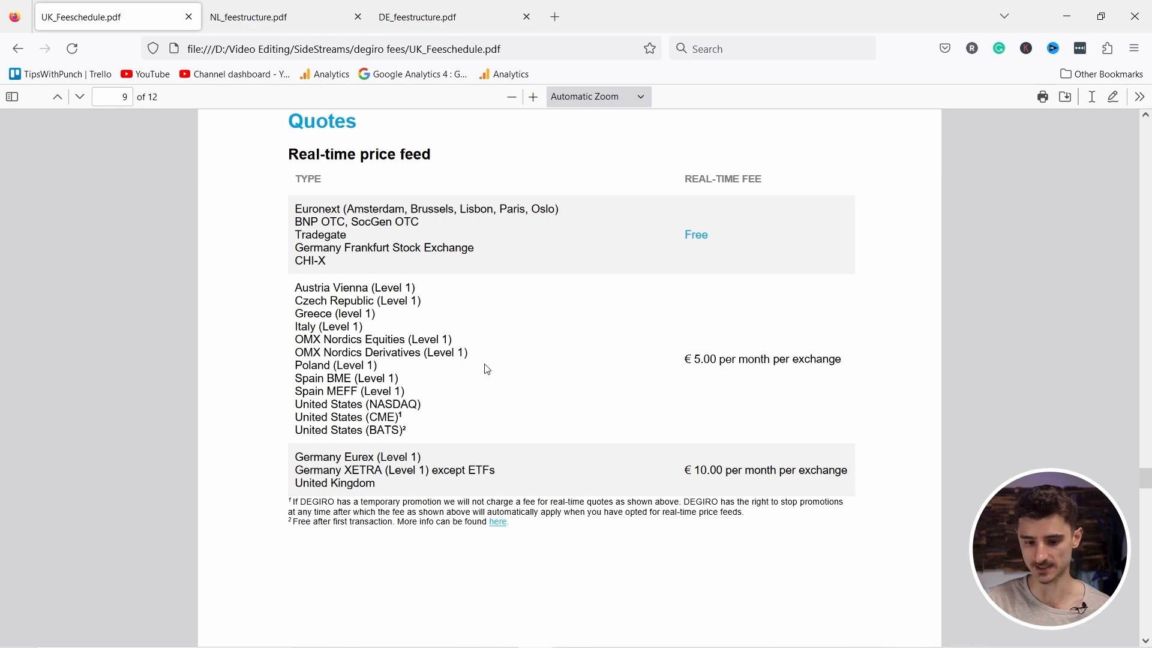
scroll(down, 3)
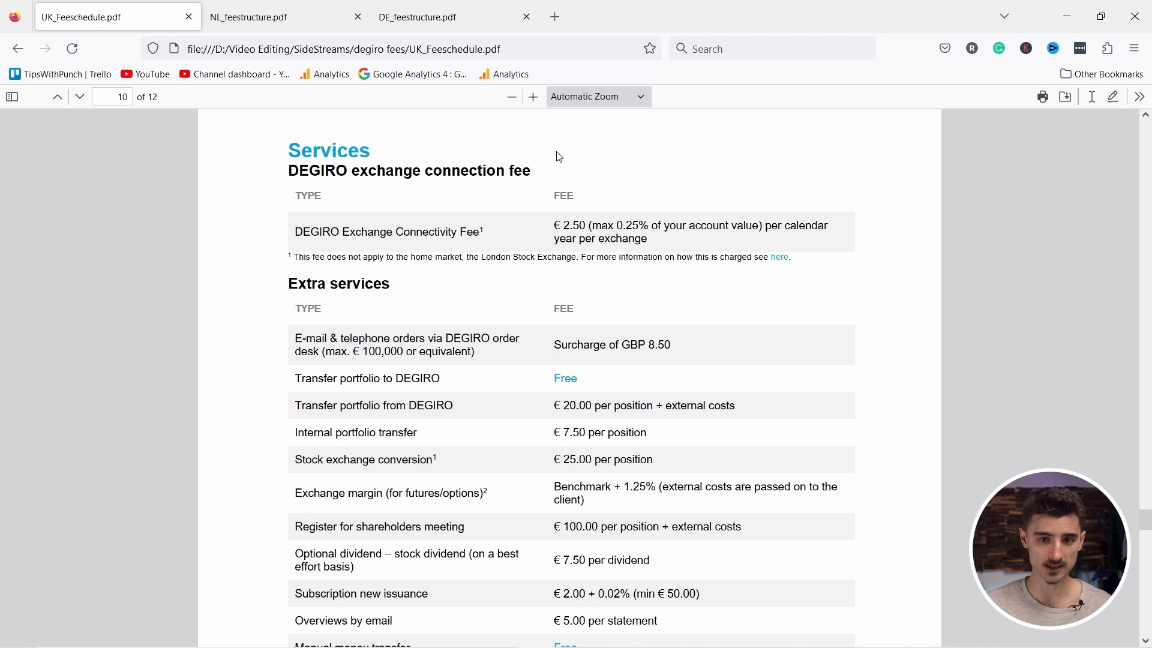
mouse_move(588, 227)
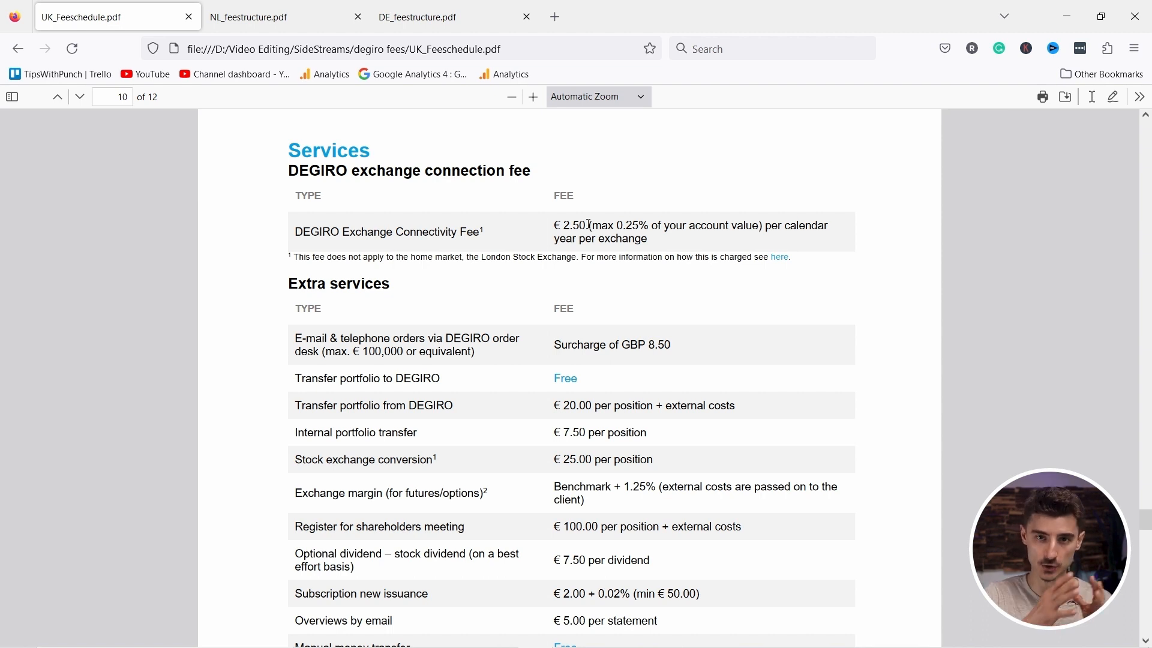
mouse_move(491, 216)
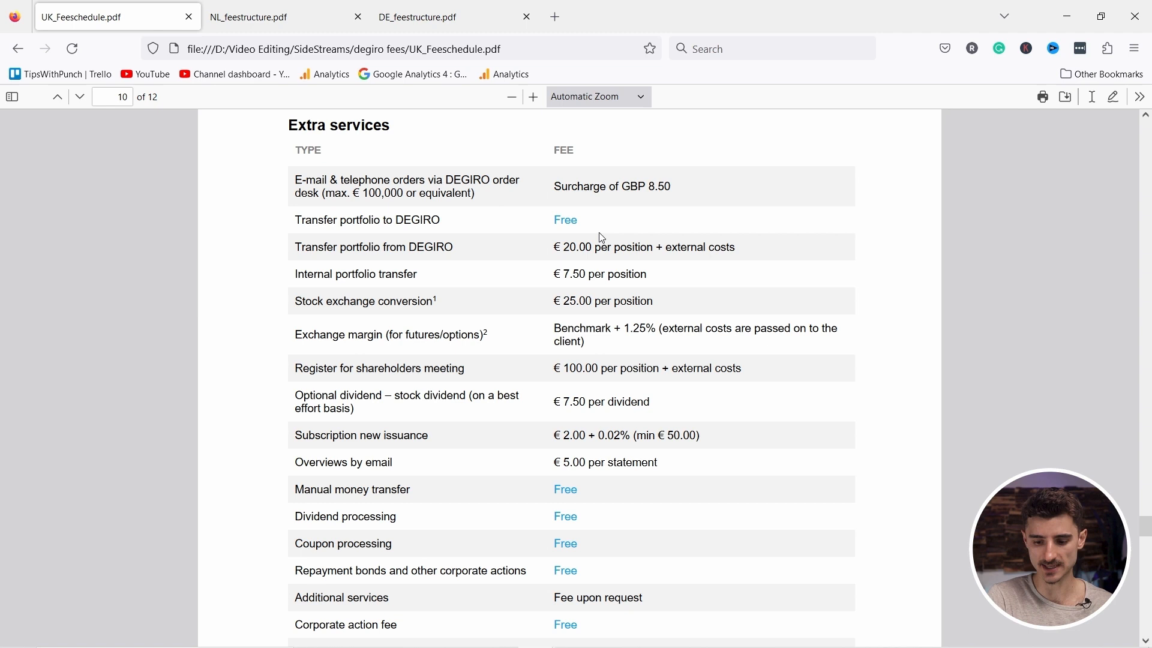
mouse_move(595, 262)
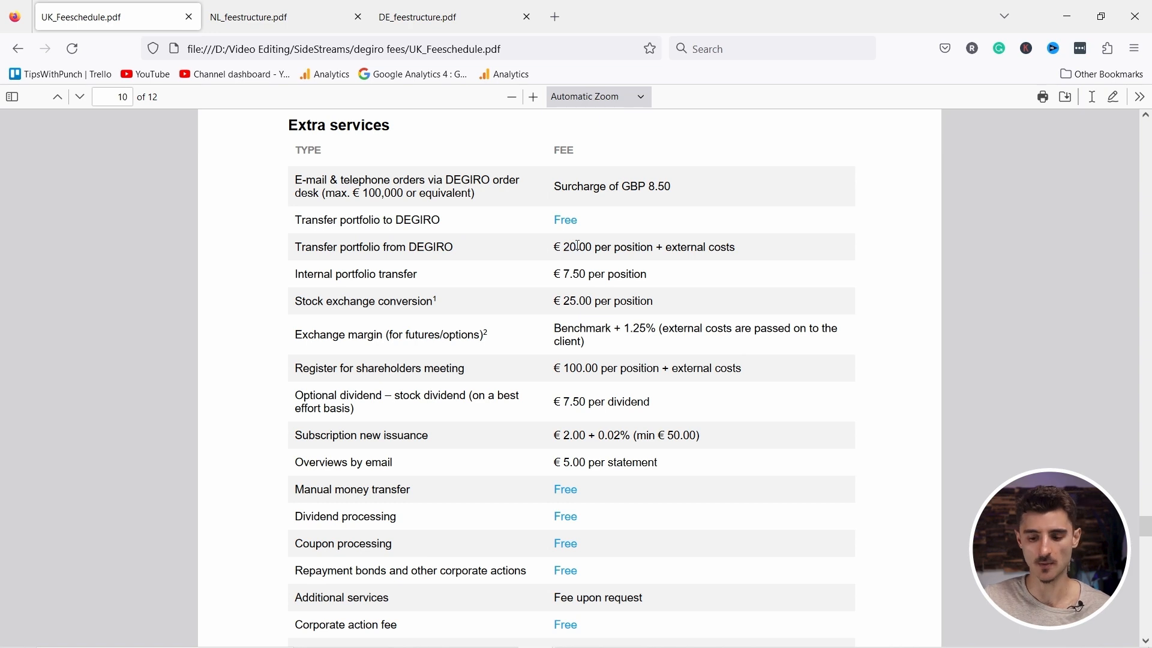
mouse_move(748, 255)
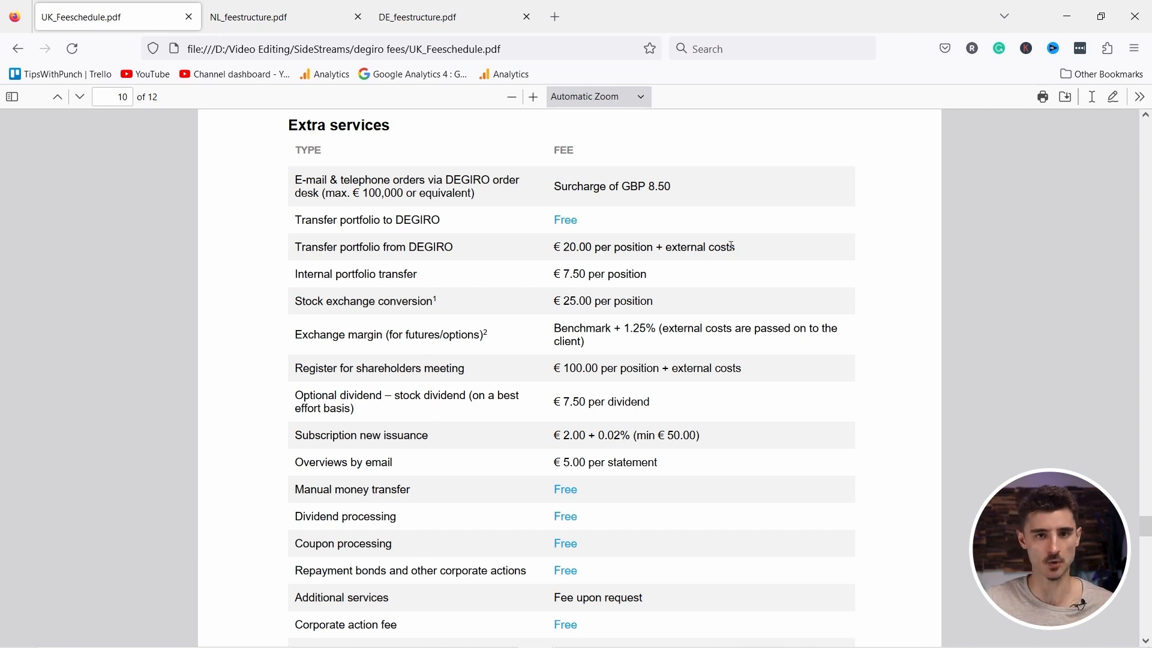
Scroll through the extra services fees to page 11's insufficient funds procedure fees
scroll(down, 3)
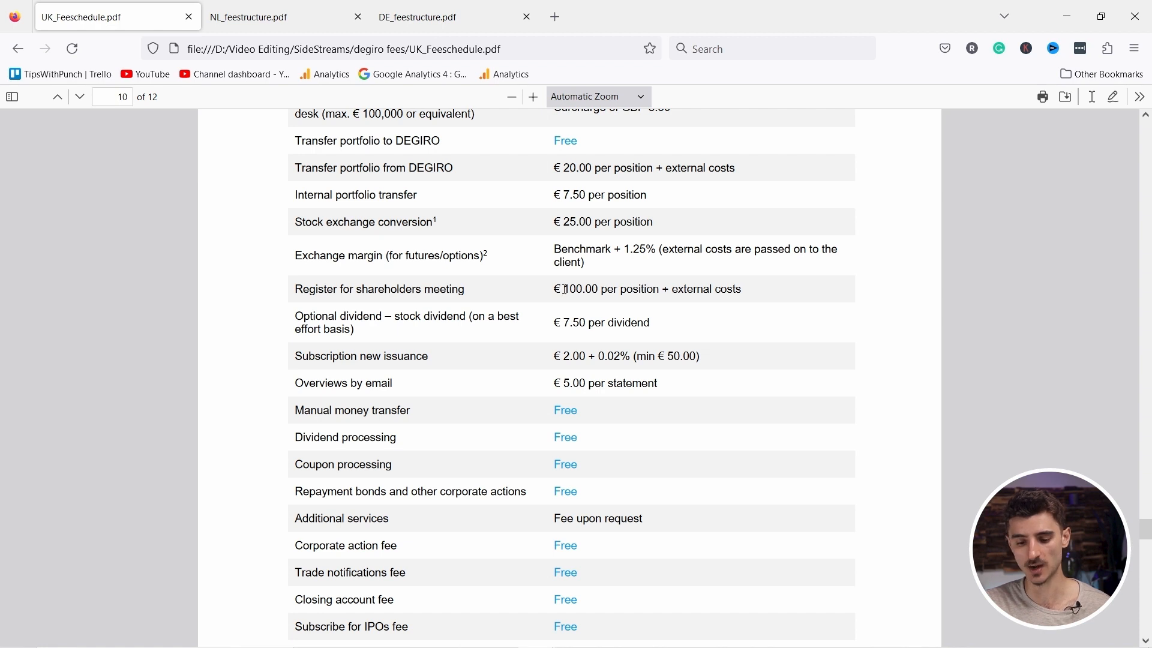
mouse_move(564, 287)
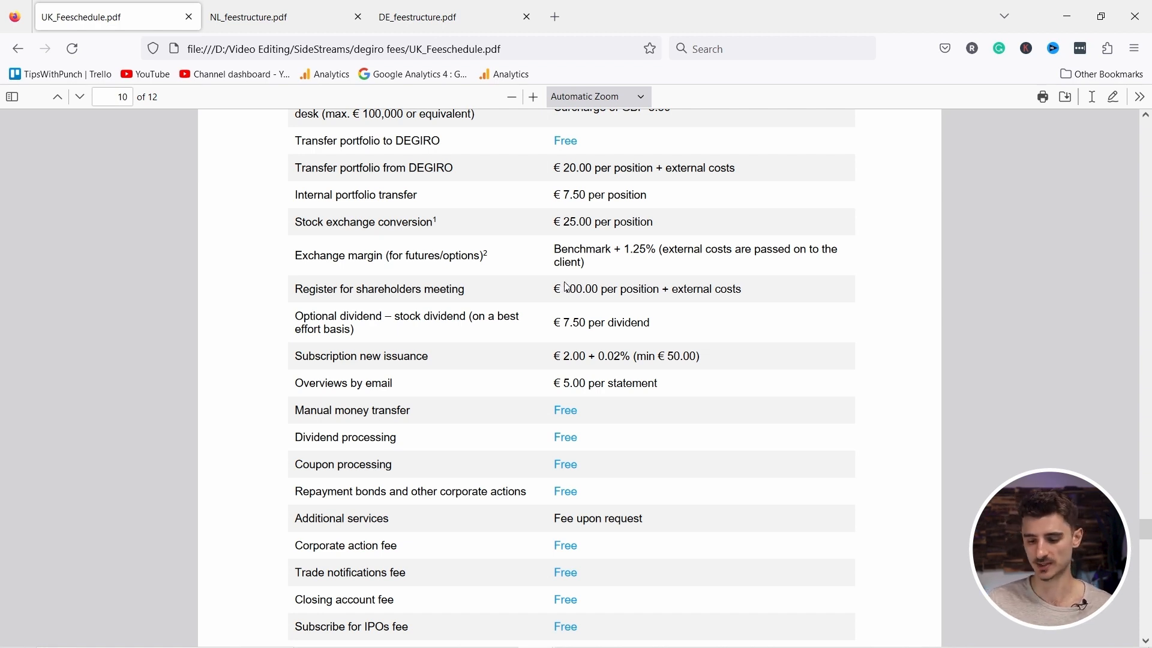
scroll(down, 3)
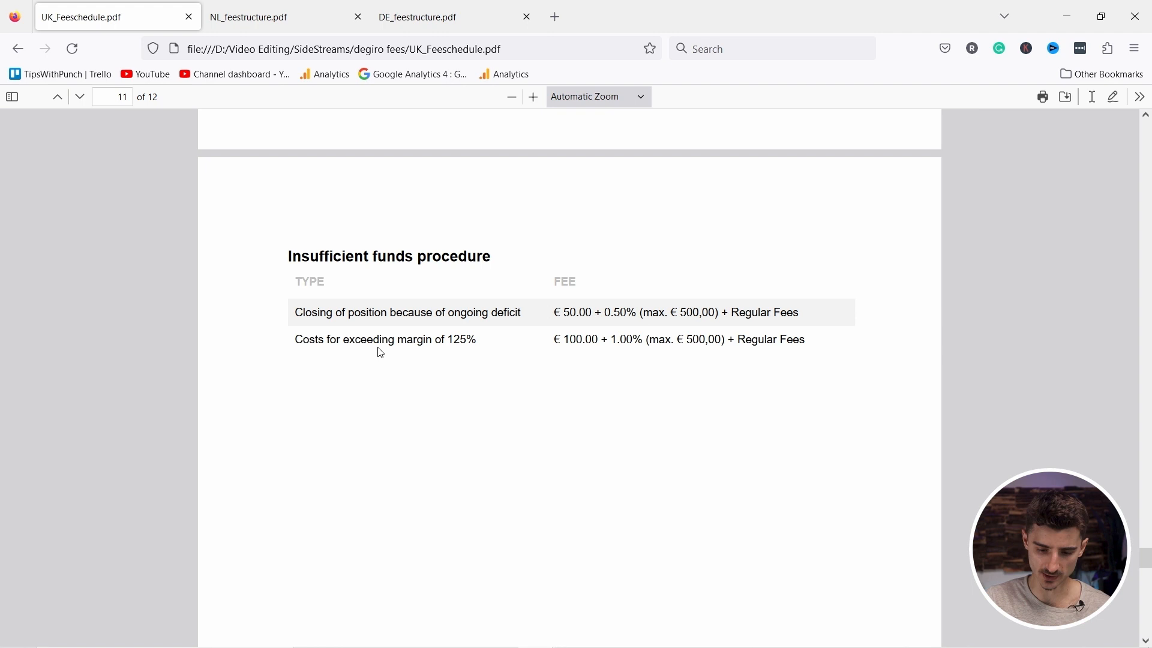
mouse_move(484, 337)
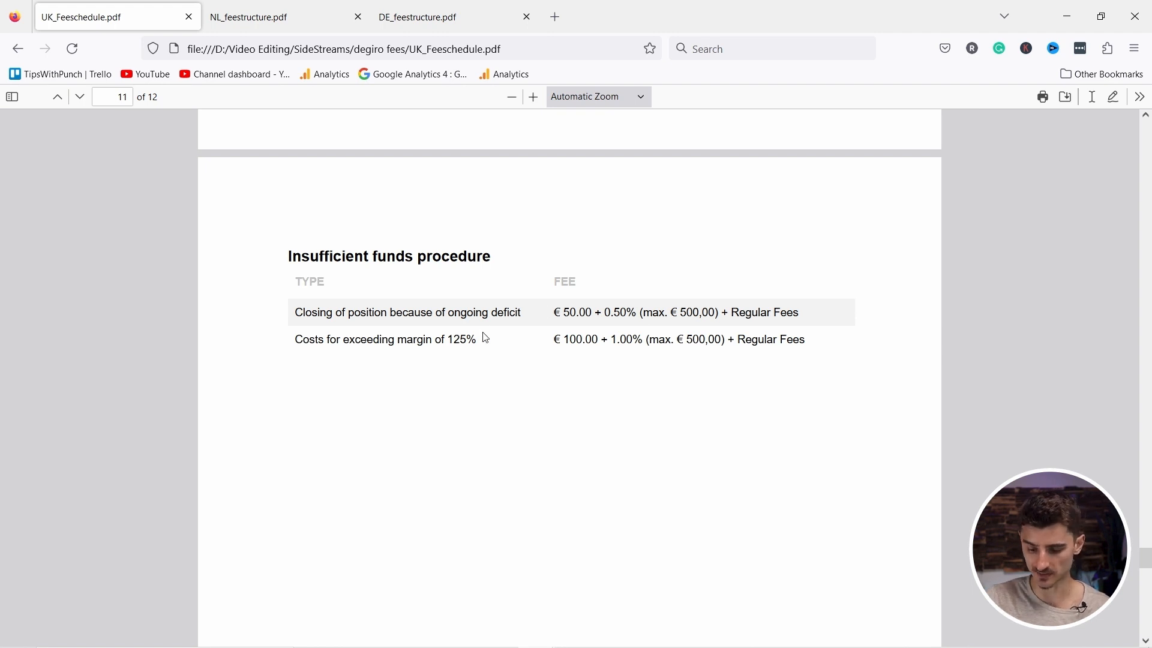